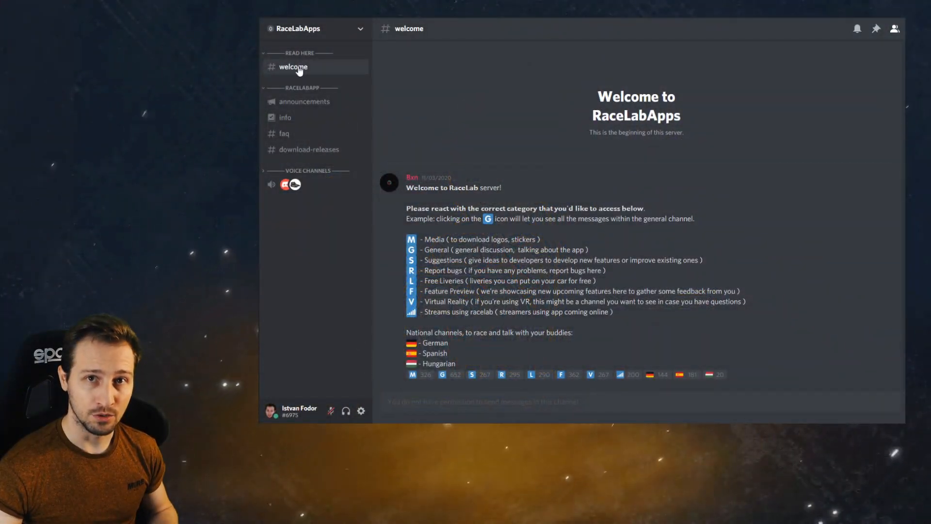
mouse_move(364, 149)
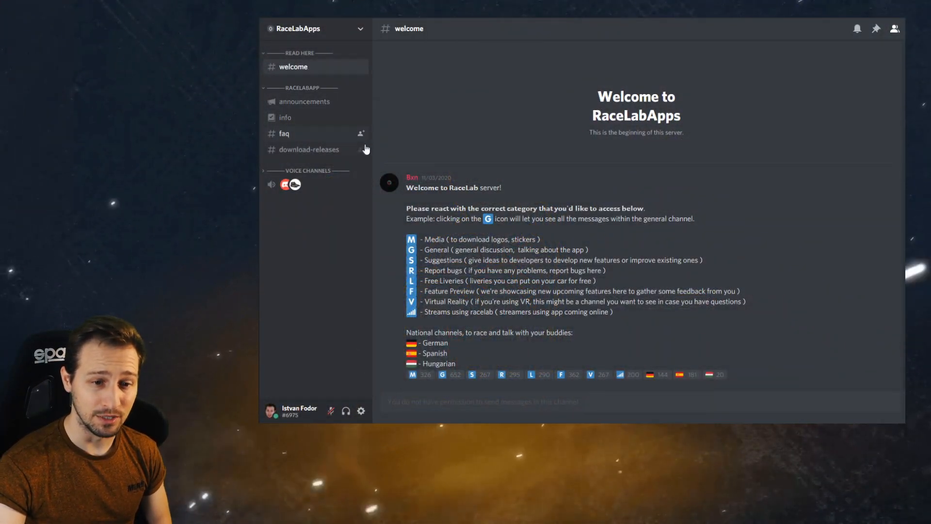
mouse_move(309, 149)
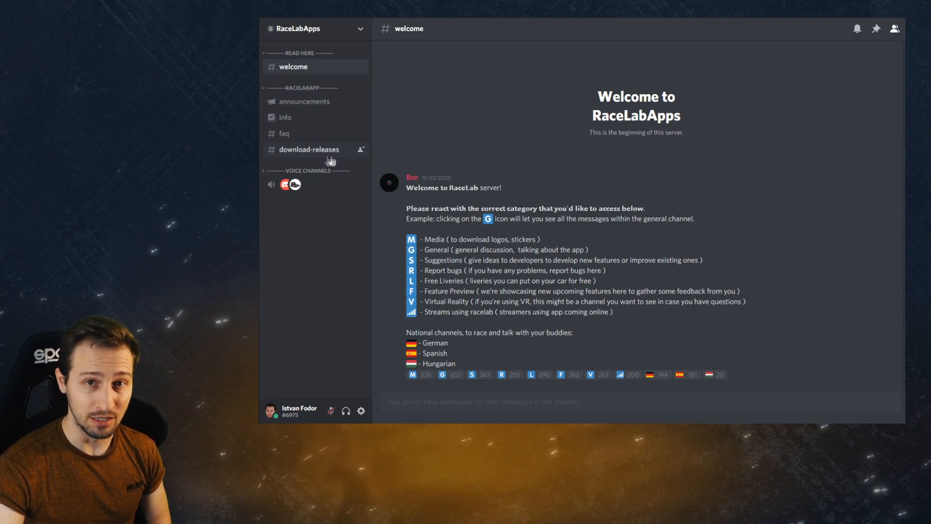
- Switch to the download-releases channel showing the v0.18.3 and v0.18.4 notes
left_click(308, 150)
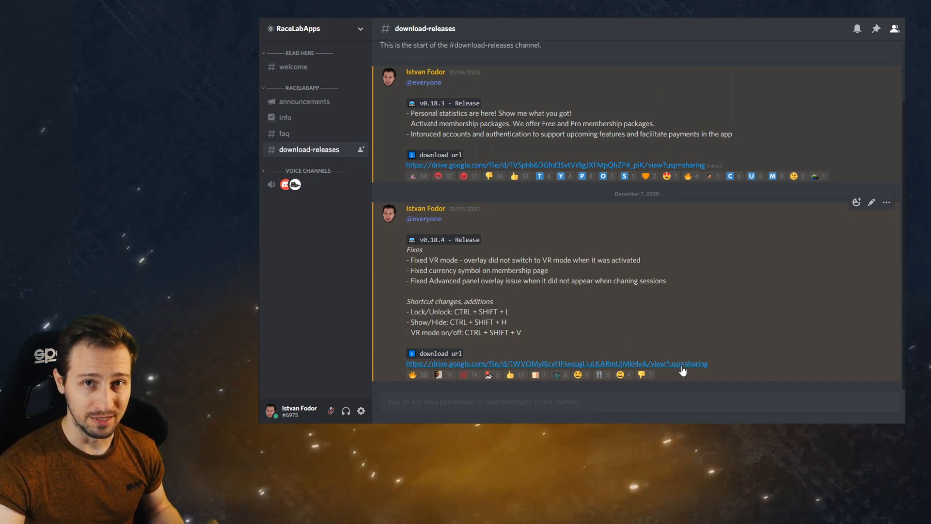
mouse_move(652, 315)
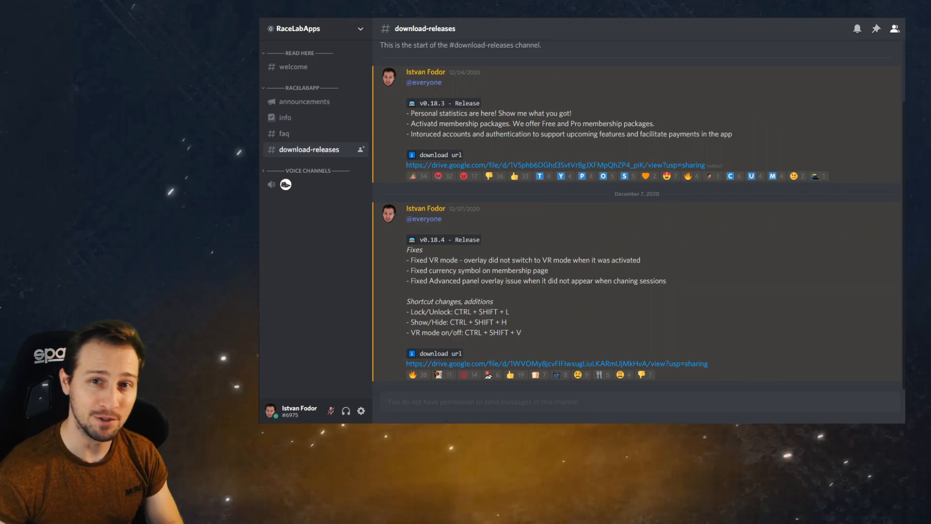
- Go back to the welcome channel with the reaction-category list
left_click(293, 67)
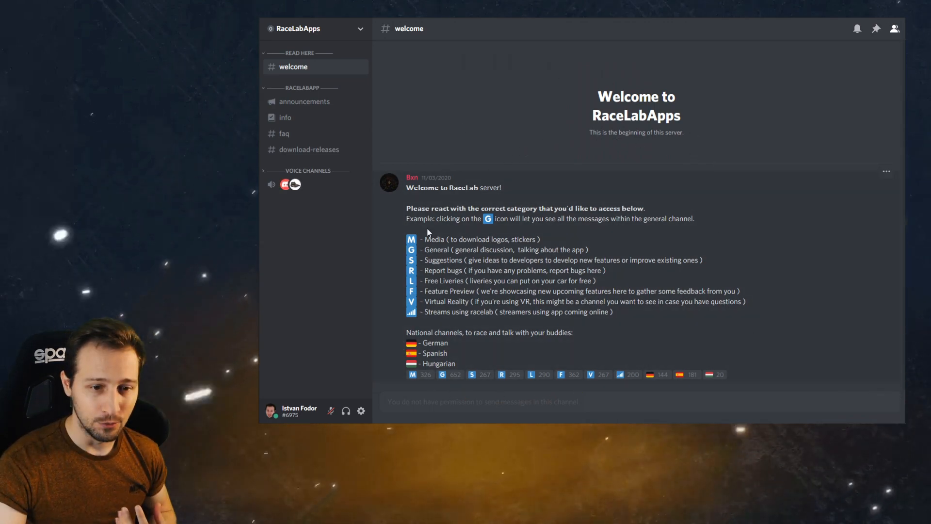
mouse_move(380, 47)
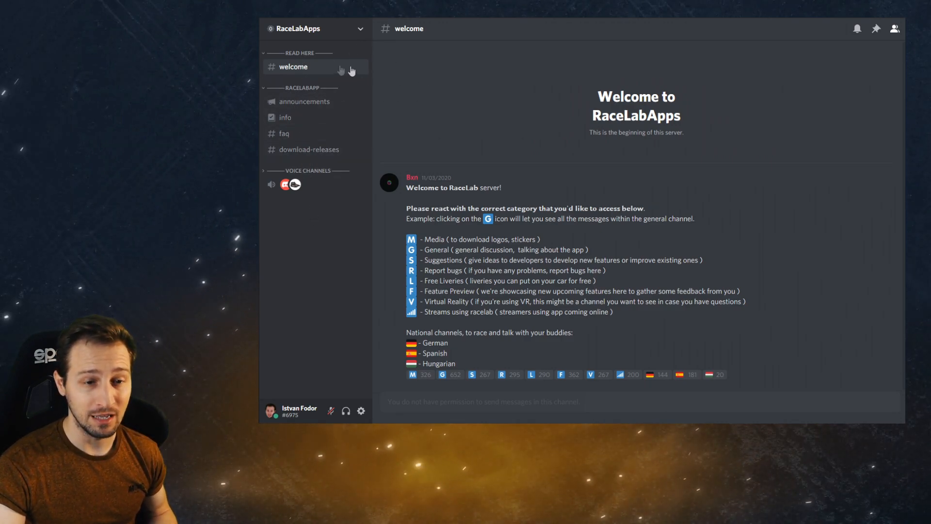
mouse_move(289, 112)
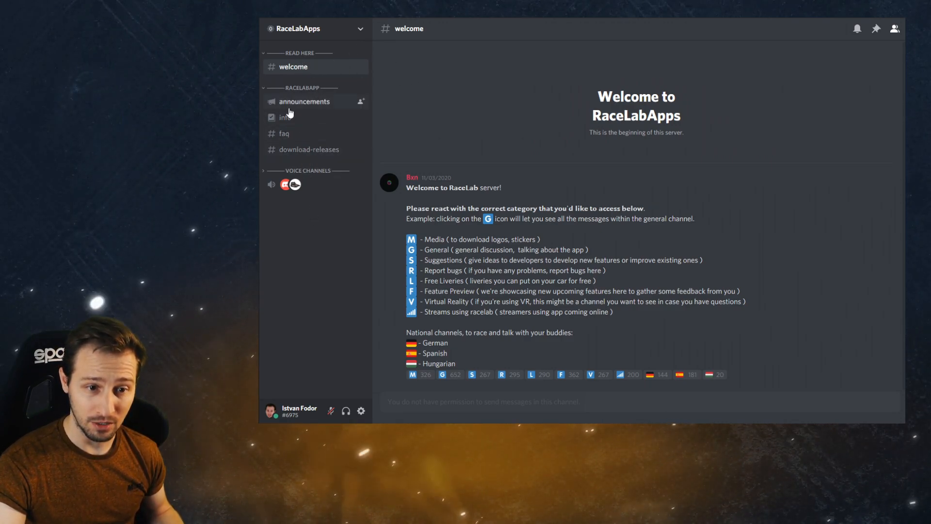
mouse_move(309, 149)
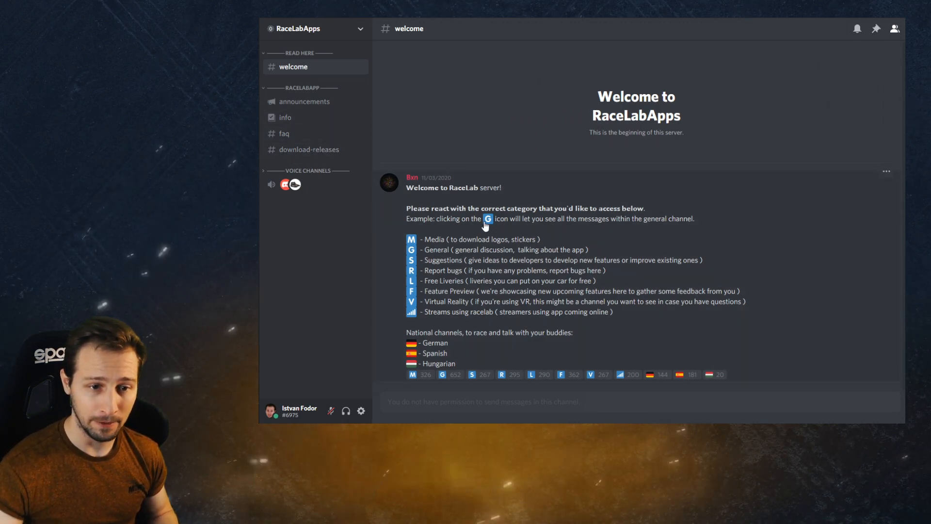
mouse_move(488, 218)
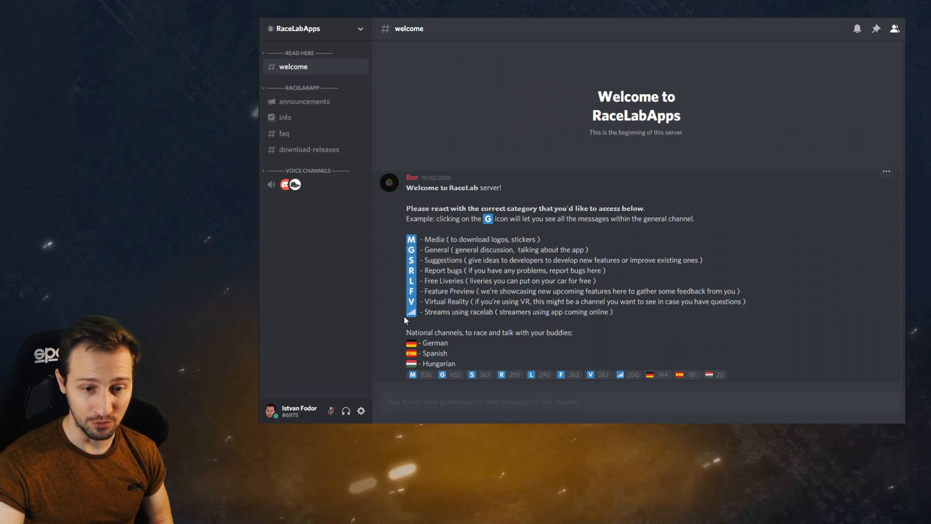
- Select the Suggestions line in the RaceLabApps welcome message
left_click_drag(425, 260, 515, 260)
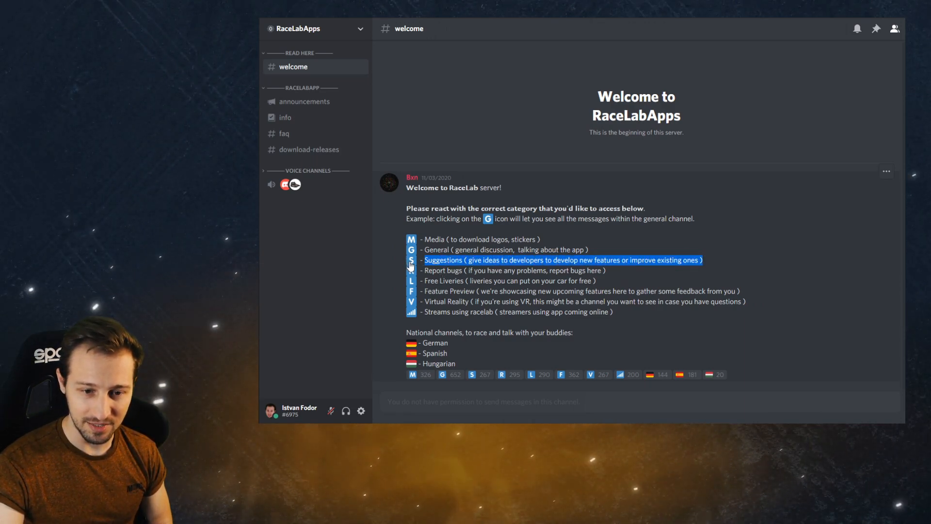
mouse_move(385, 370)
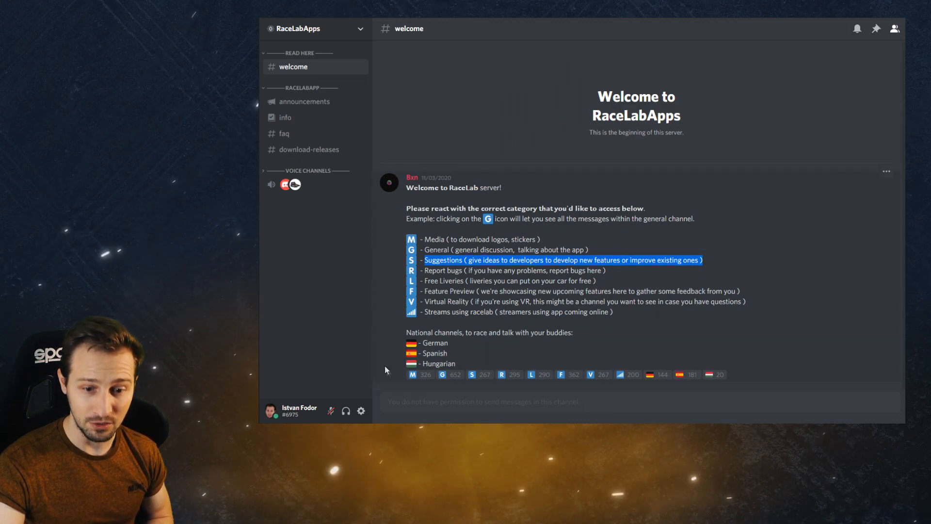
mouse_move(512, 378)
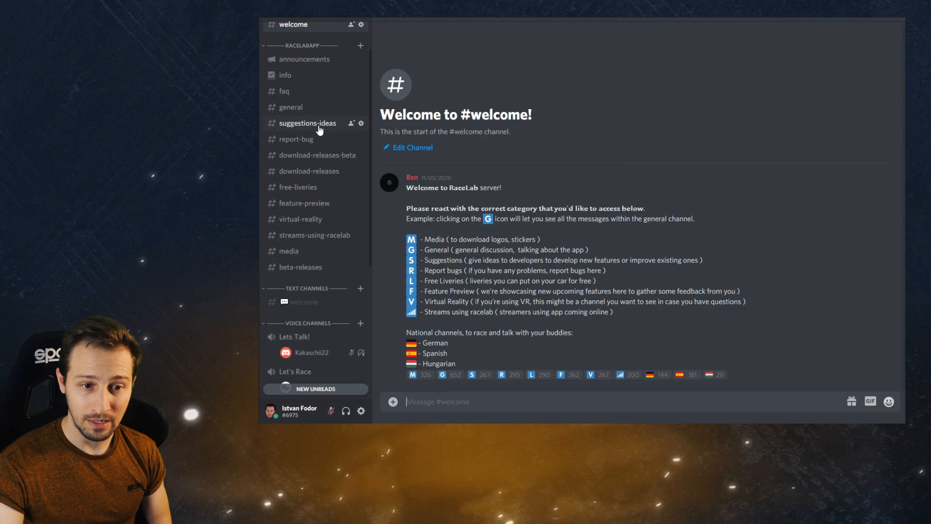
- Read the suggestions-ideas channel discussion about donations and the flat map request
left_click(307, 123)
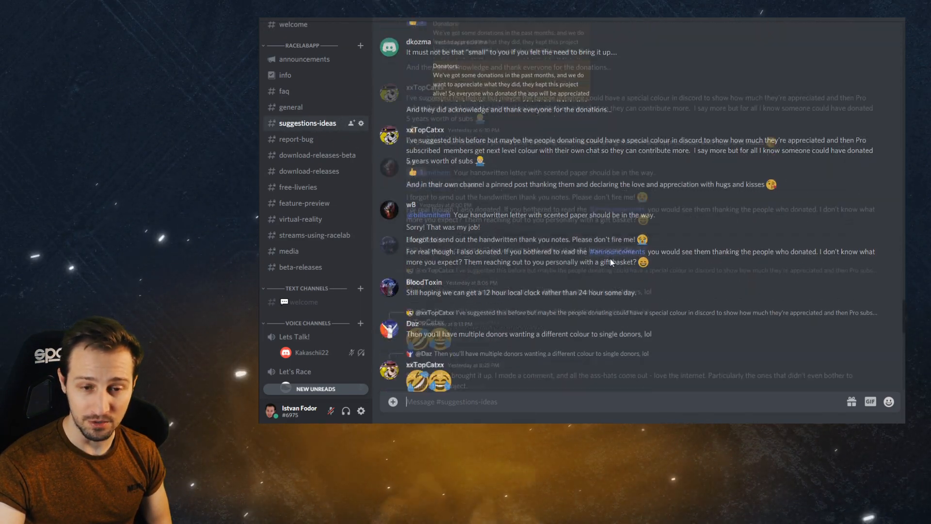
scroll("down", 3)
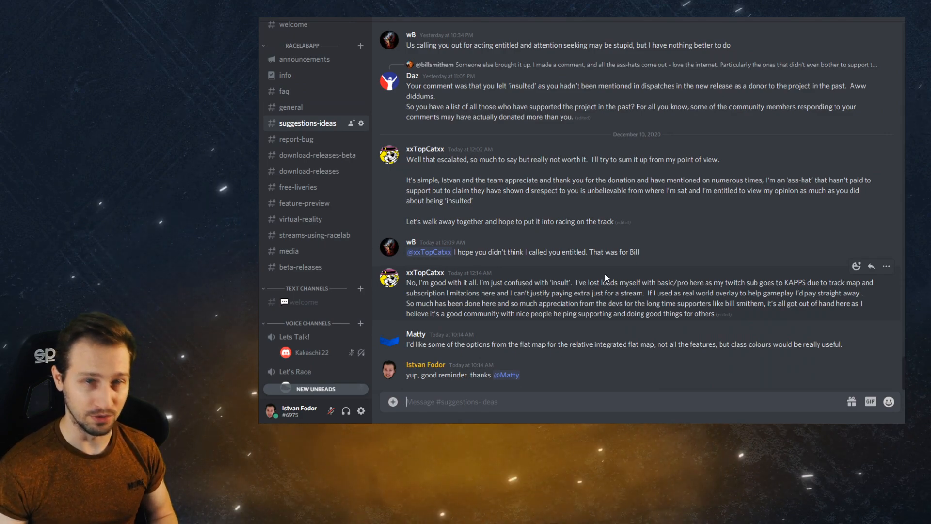